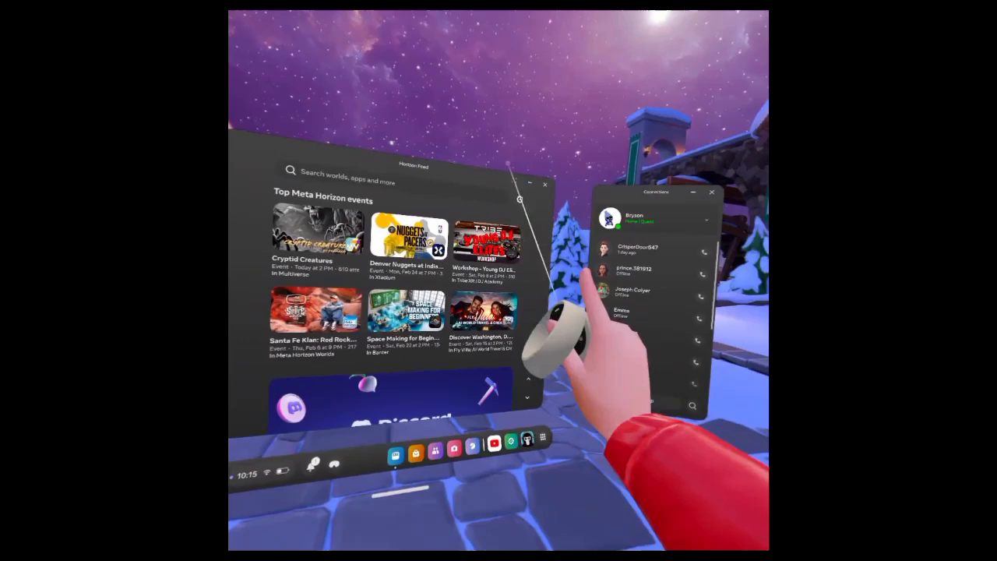
- Close the Horizon Feed and People panels, open Library, then bring up Quick Settings
{"action": "left_click", "coordinate": [544, 184]}
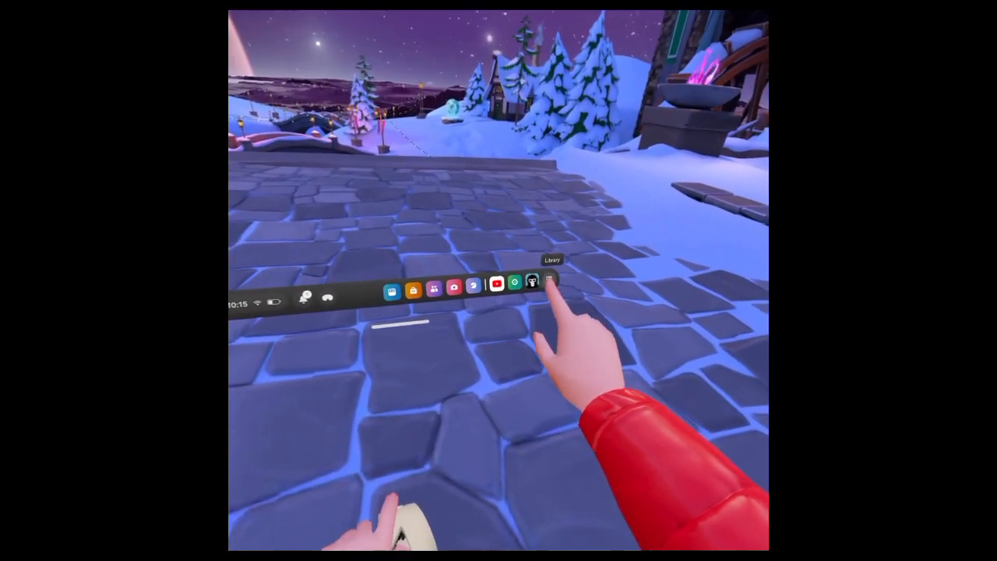
{"action": "left_click", "coordinate": [533, 282]}
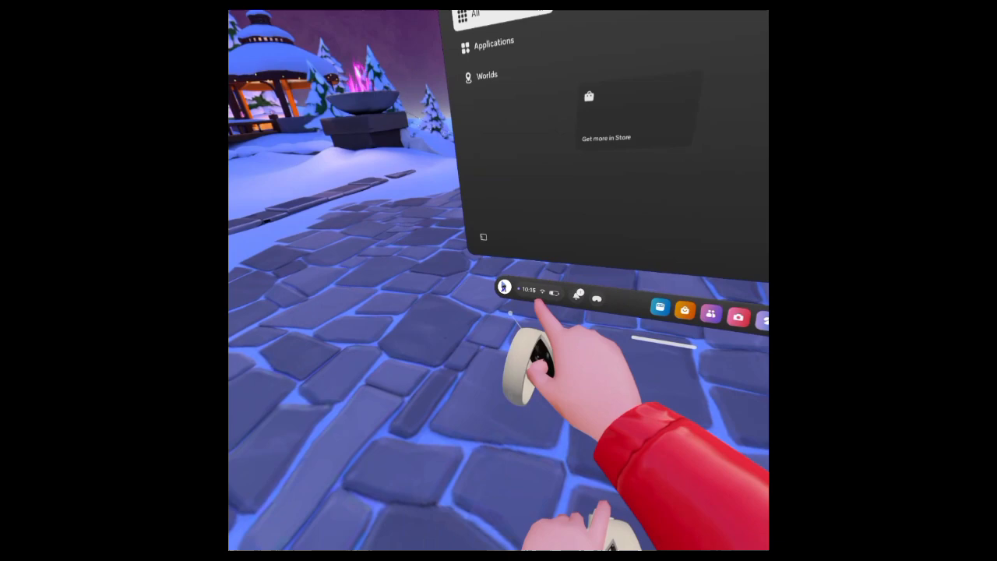
{"action": "left_click", "coordinate": [528, 290]}
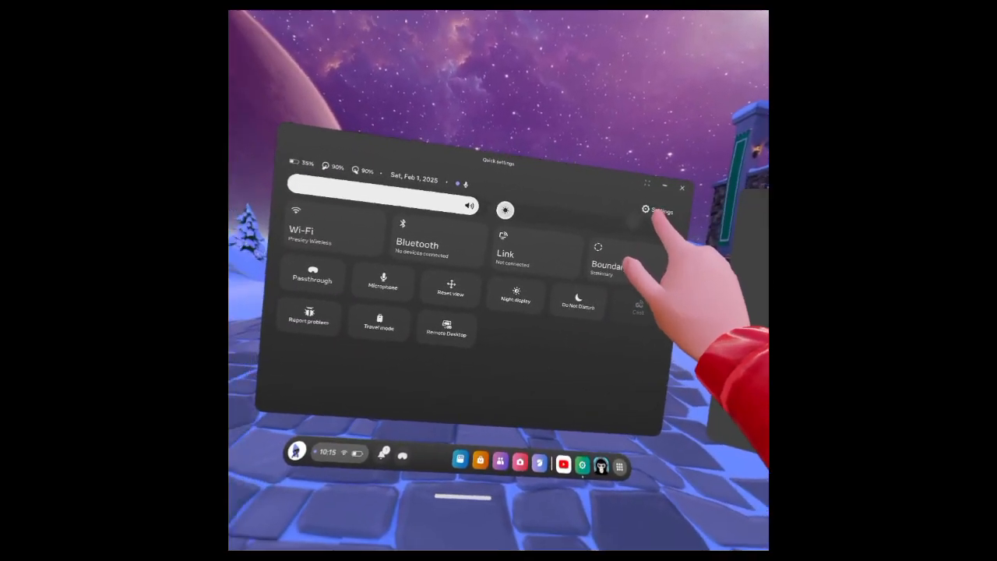
- Search Settings for '120' and enable the 120 Hz Refresh Rate result
{"action": "left_click", "coordinate": [659, 209]}
{"action": "type", "text": "120"}
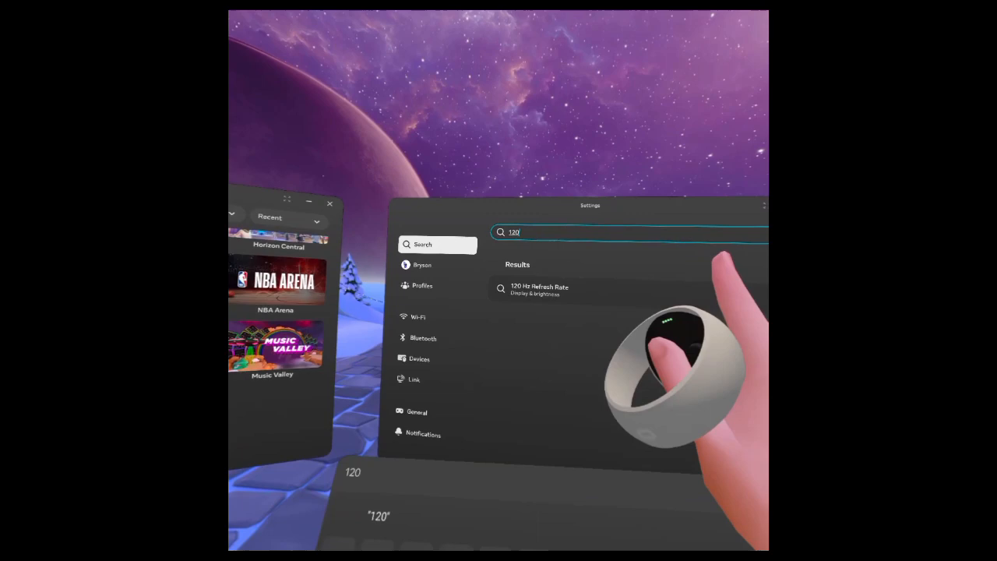
{"action": "left_click", "coordinate": [539, 290]}
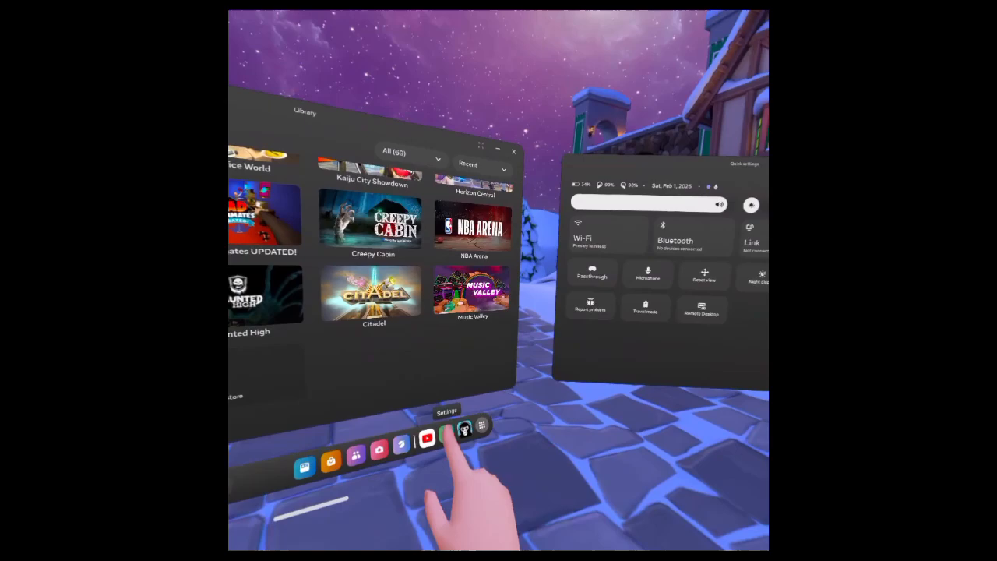
- Browse the Camera, Advanced, General and Movement tracking settings pages
{"action": "left_click", "coordinate": [465, 429]}
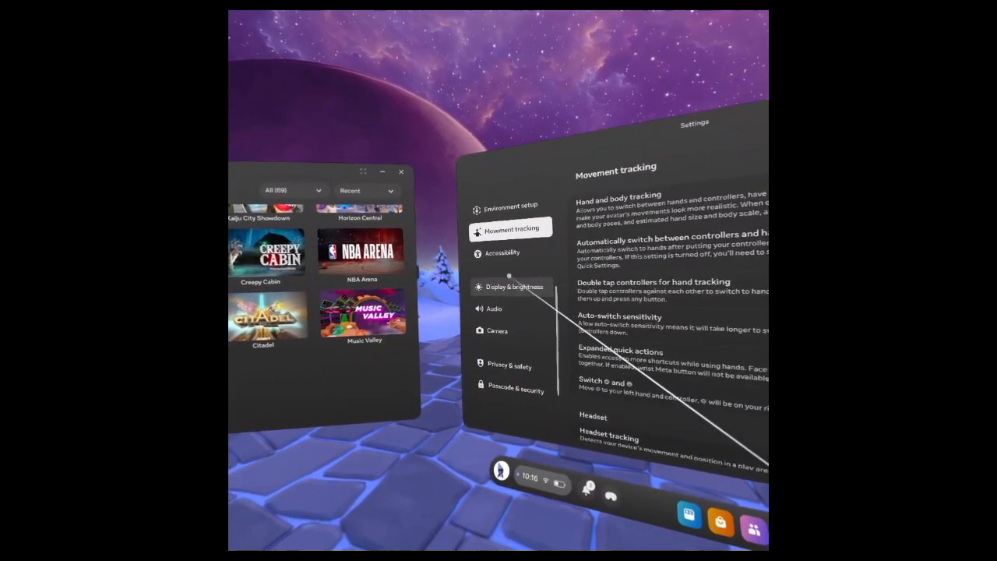
{"action": "left_click", "coordinate": [503, 253]}
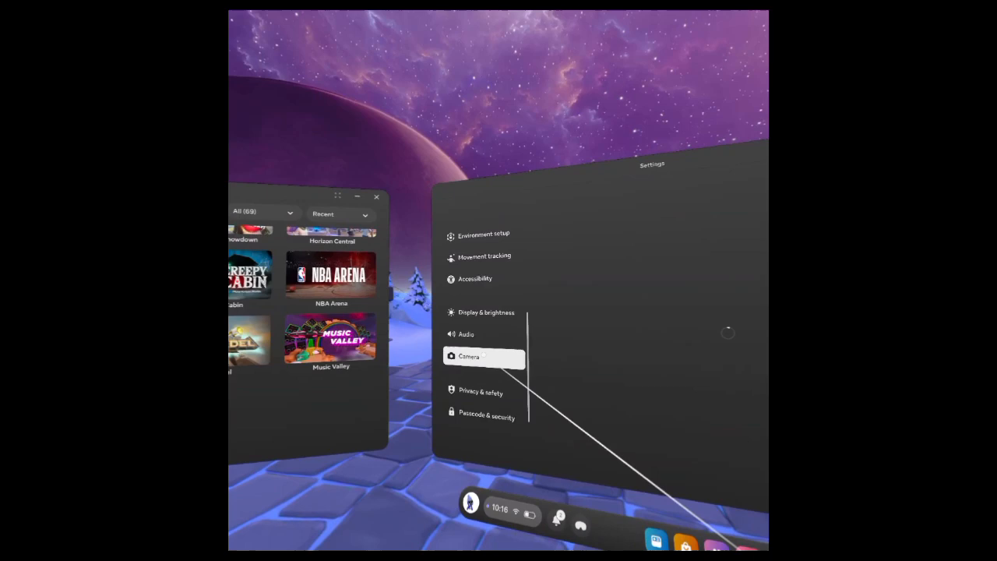
{"action": "left_click", "coordinate": [469, 356]}
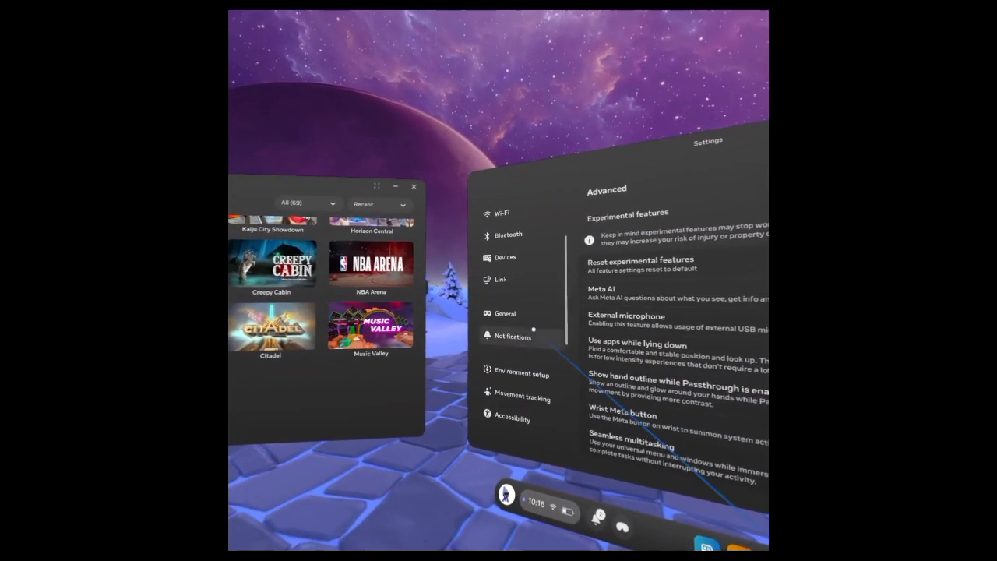
{"action": "left_click", "coordinate": [504, 313]}
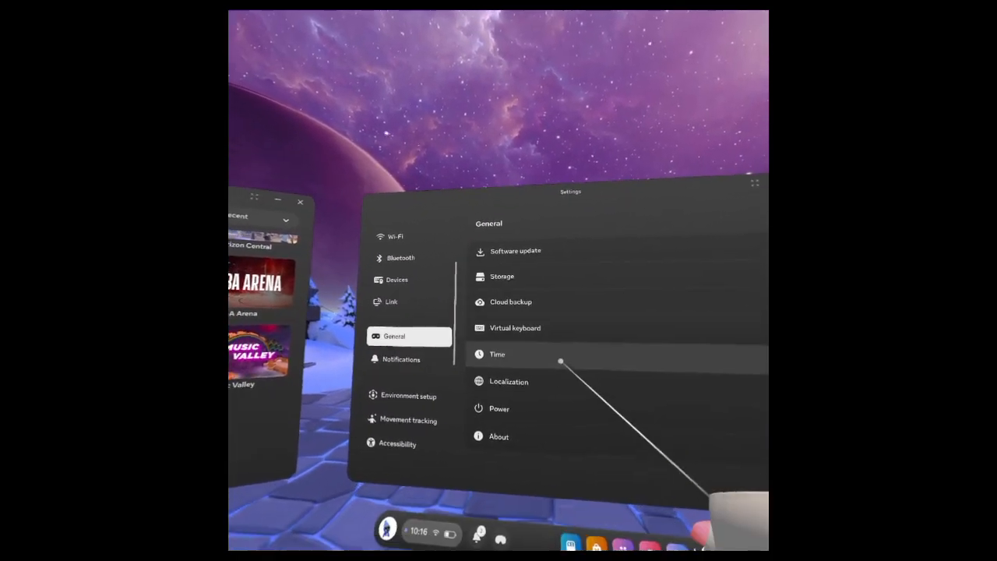
{"action": "left_click", "coordinate": [391, 301]}
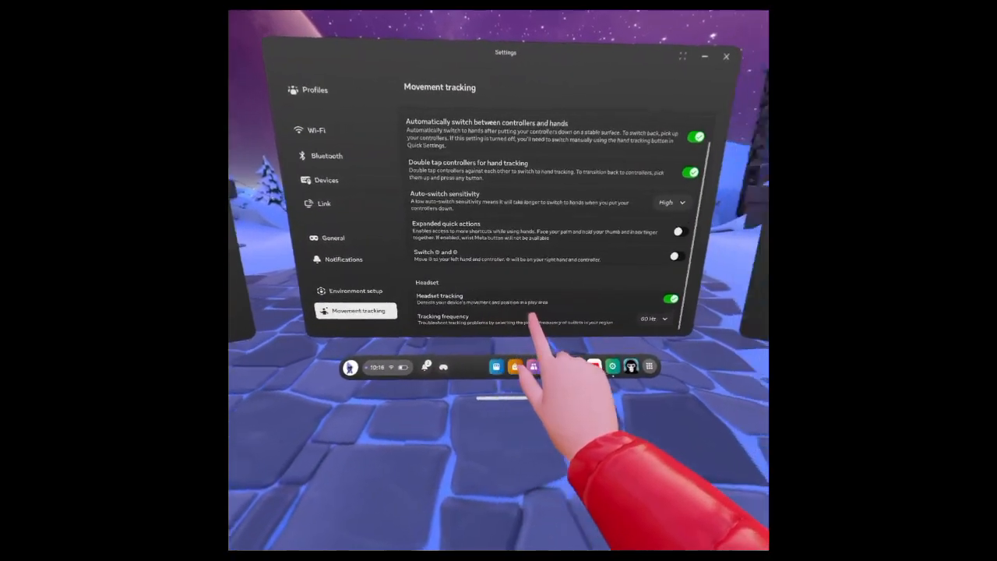
- Change Tracking frequency from 60 Hz to a different value in Movement tracking
{"action": "left_click", "coordinate": [653, 319]}
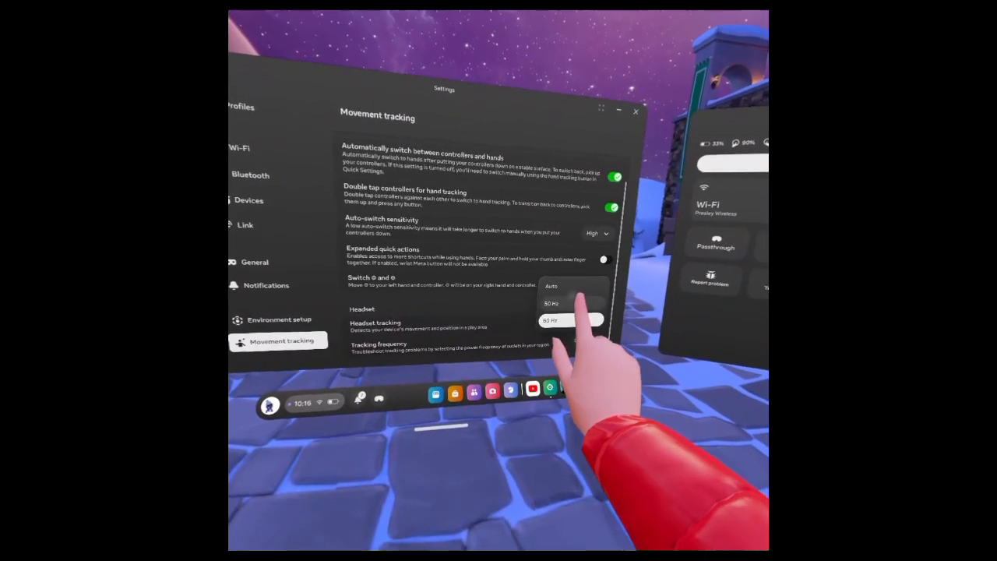
{"action": "left_click", "coordinate": [553, 320]}
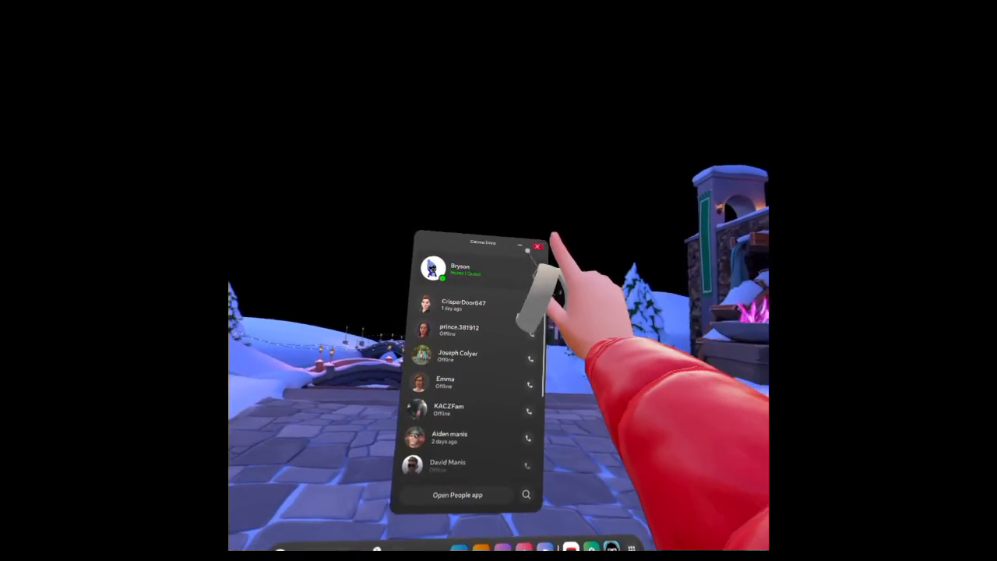
- Close the People panel and open the Library showing all 69 installed apps
{"action": "left_click", "coordinate": [537, 246]}
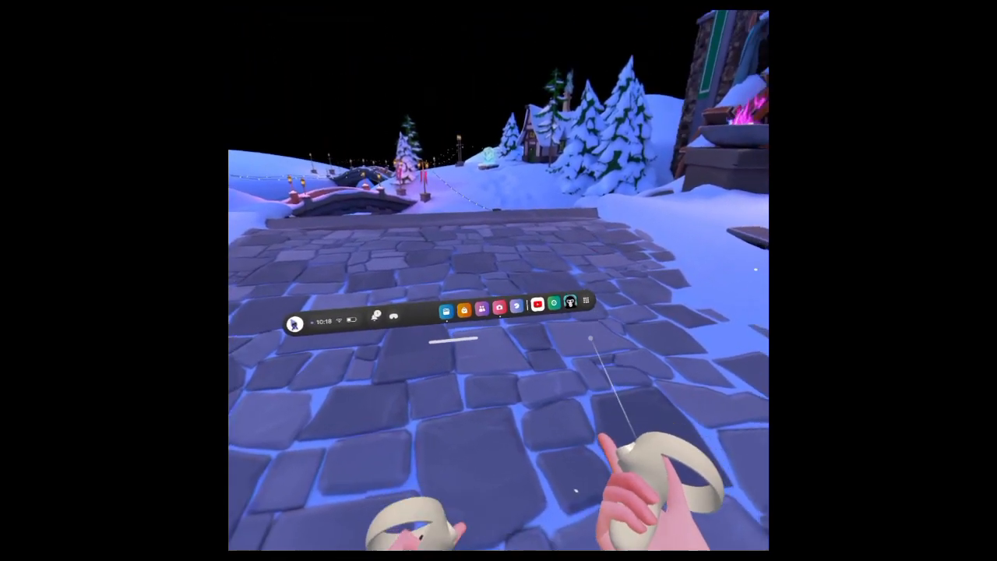
{"action": "left_click", "coordinate": [586, 301]}
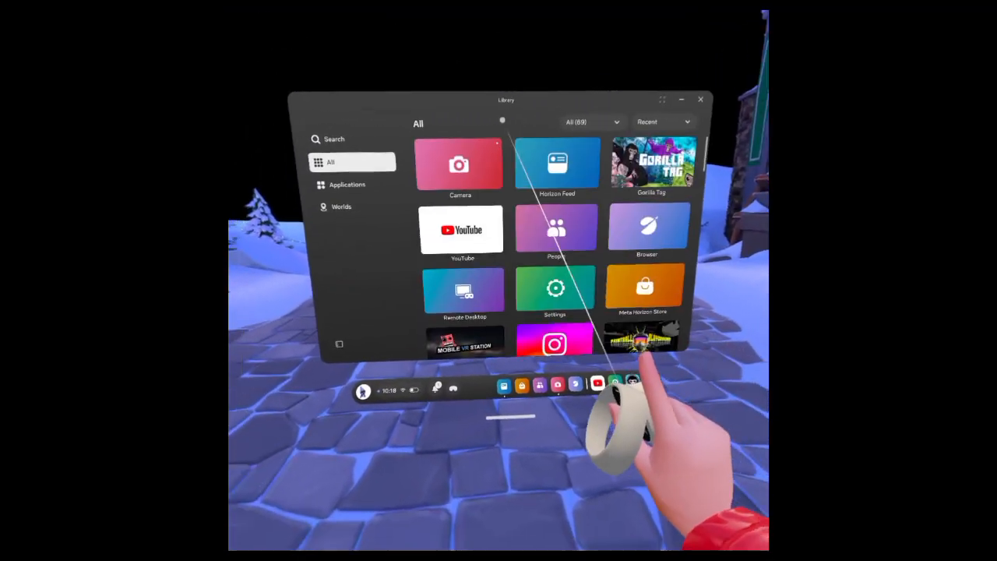